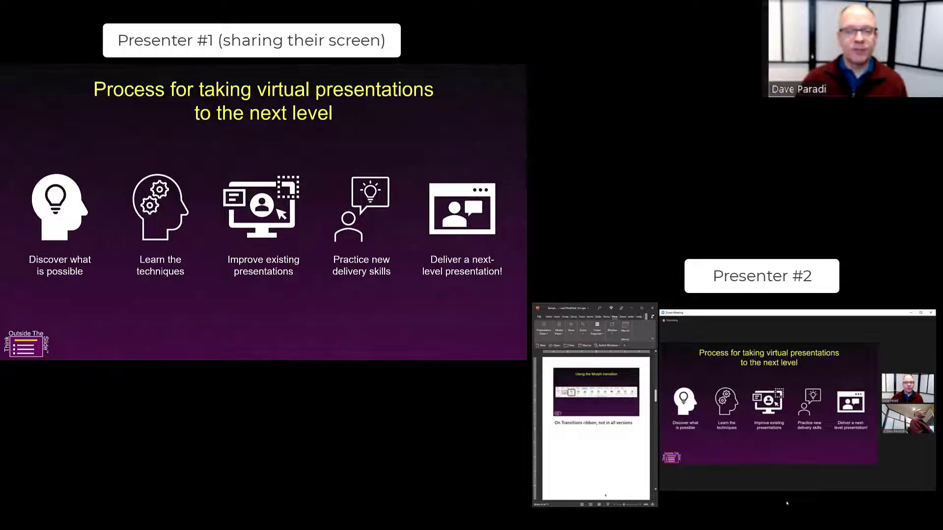
# Step: Grant mouse and keyboard remote control of the shared slideshow to Presenter #2 via More > Remote Control
pyautogui.click(343, 76)
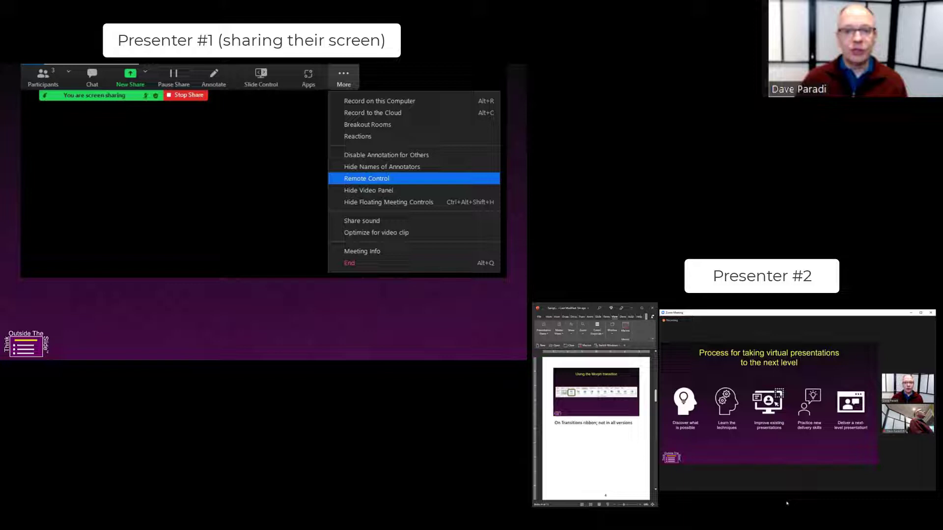
pyautogui.click(366, 178)
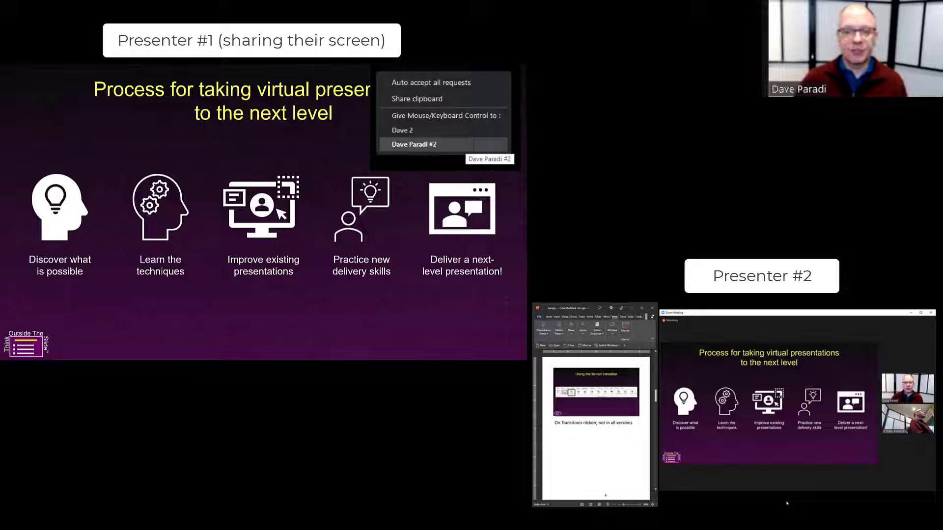
pyautogui.click(412, 144)
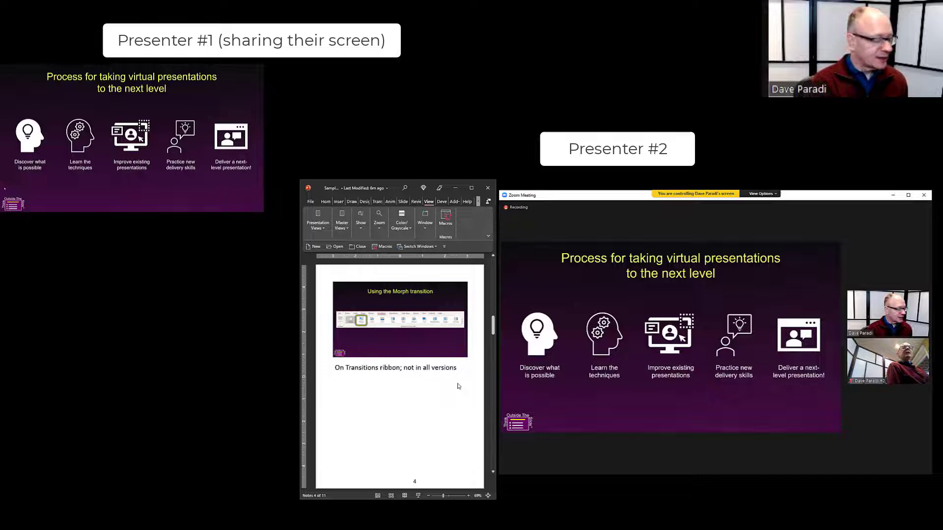
pyautogui.moveTo(626, 413)
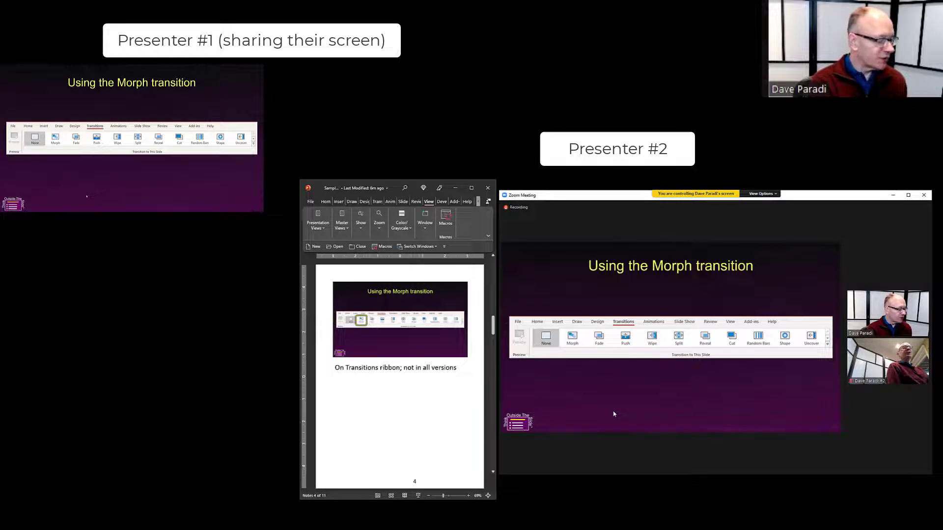
# Step: Advance the shared slideshow past the Morph transition slide to 'Ways to engage an online audience'
pyautogui.click(572, 338)
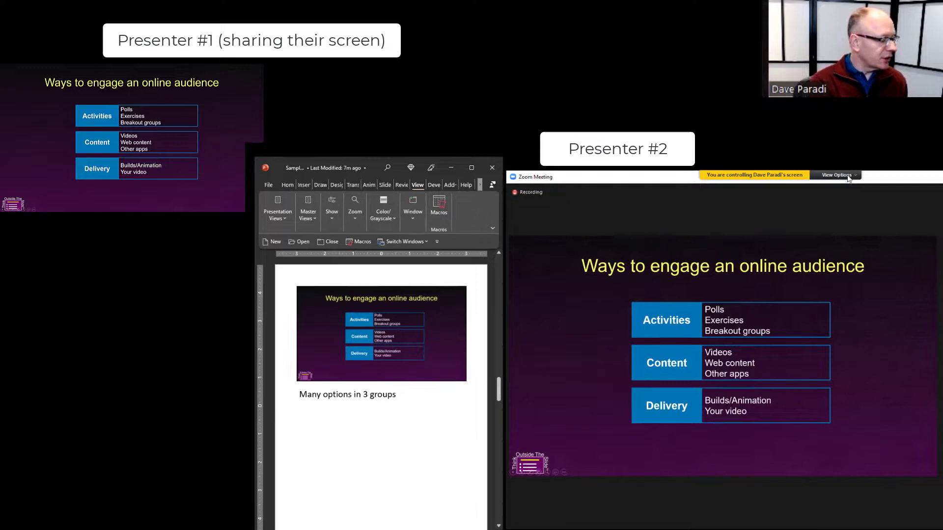
# Step: Give up remote control from View Options so Presenter #1 controls the 'Ways to engage' slide again
pyautogui.click(836, 175)
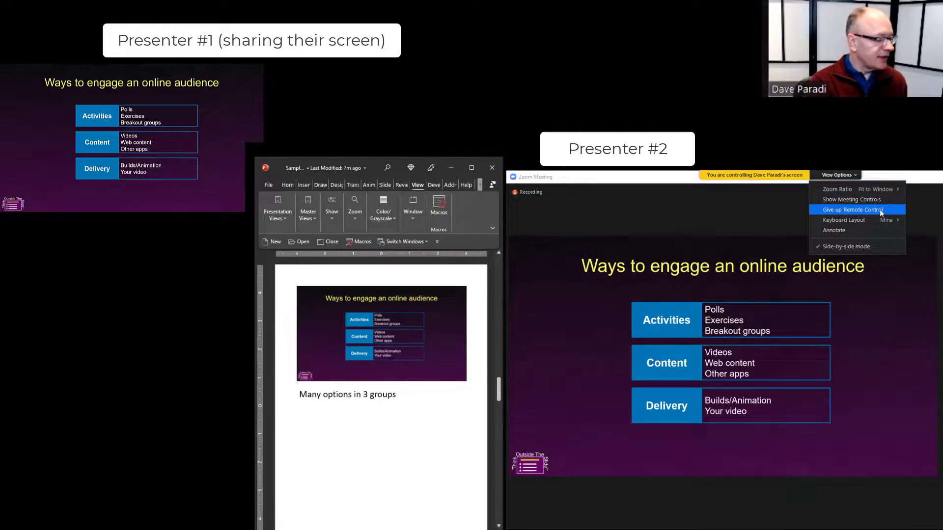
pyautogui.click(854, 210)
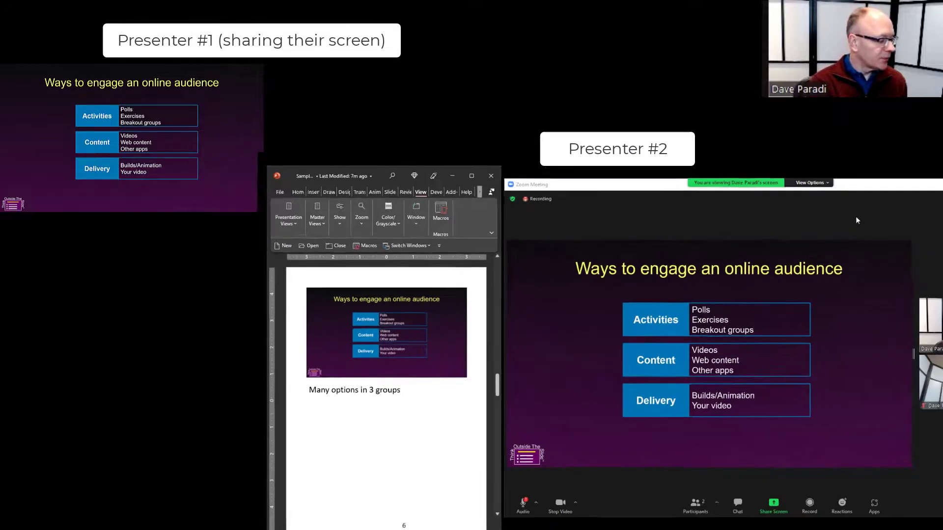